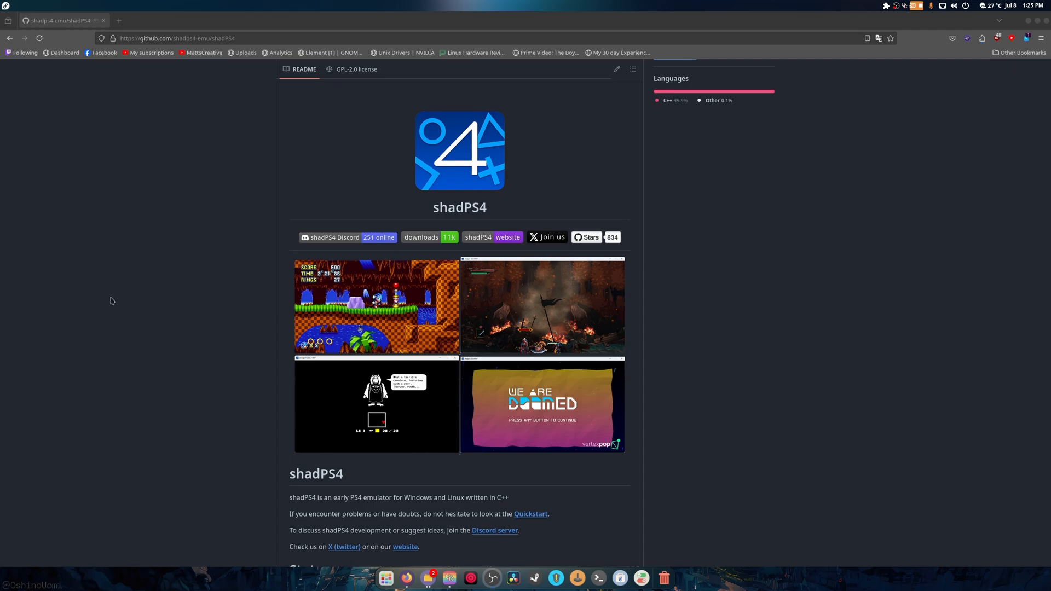
- Open the 'Linux' build-instructions link from the README's Build section via its context menu
scroll("down", 3)
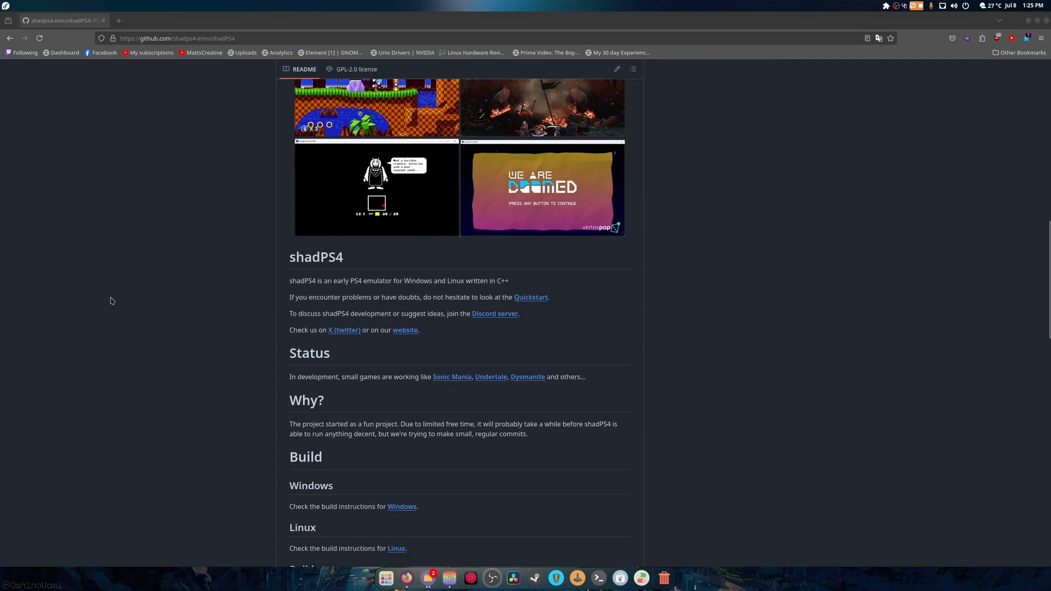
right_click(396, 385)
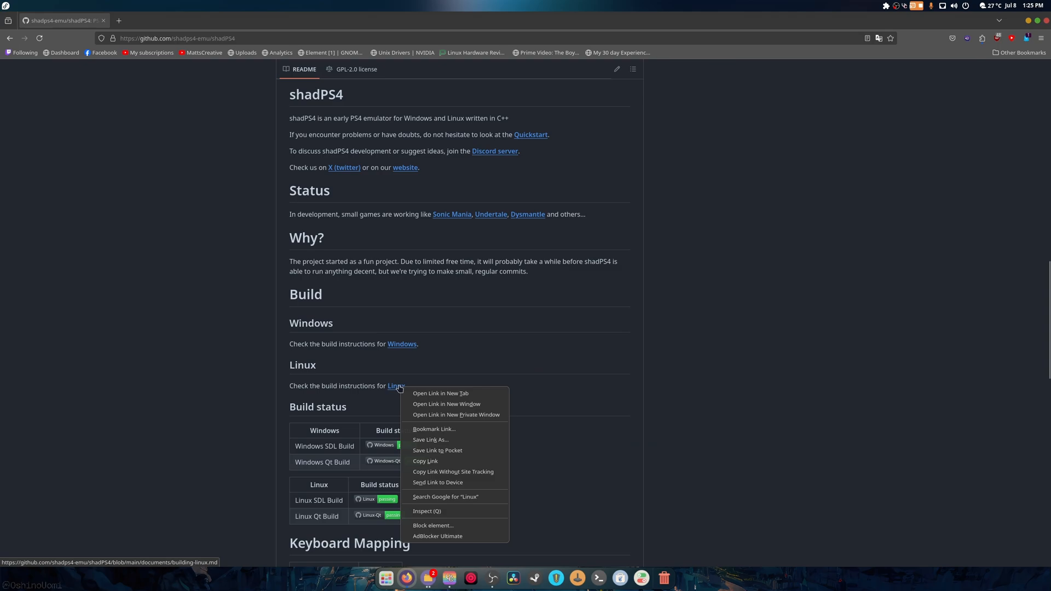
left_click(440, 393)
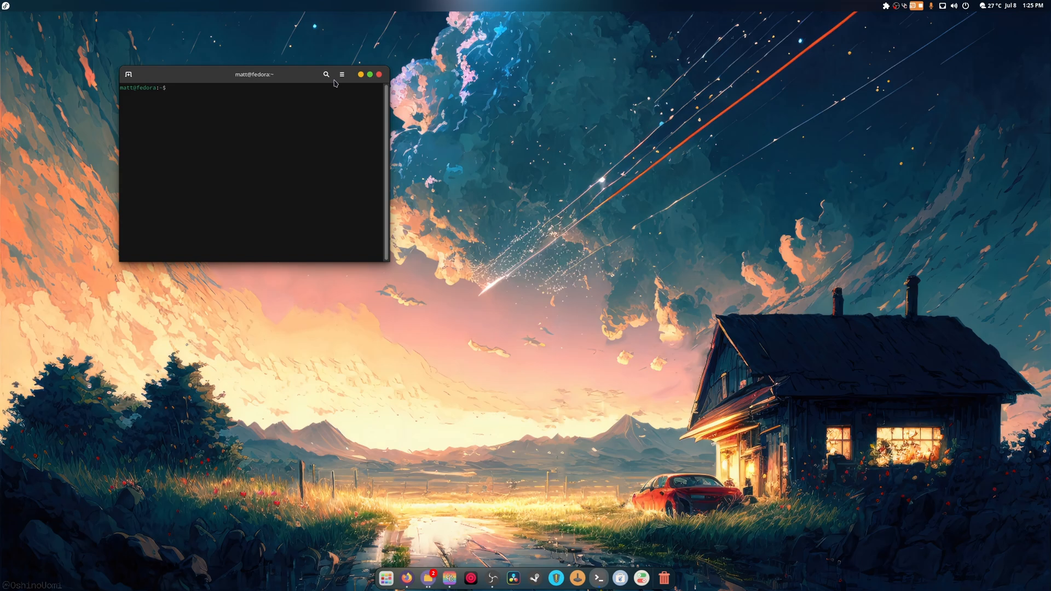
- Maximize the terminal and run the sudo dependency install, confirming the administrator password
double_click(253, 75)
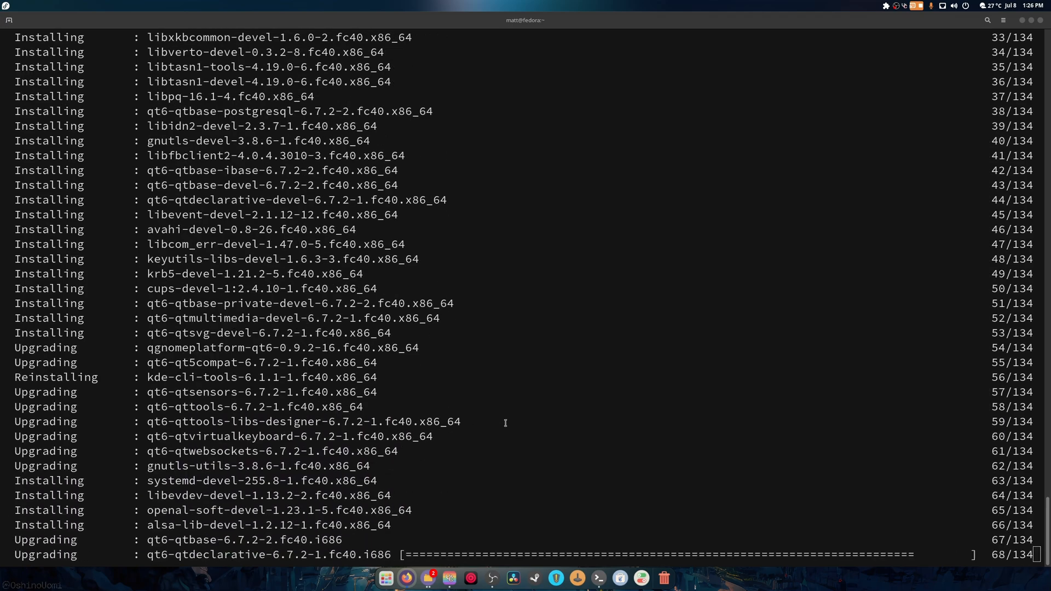
scroll("down", 3)
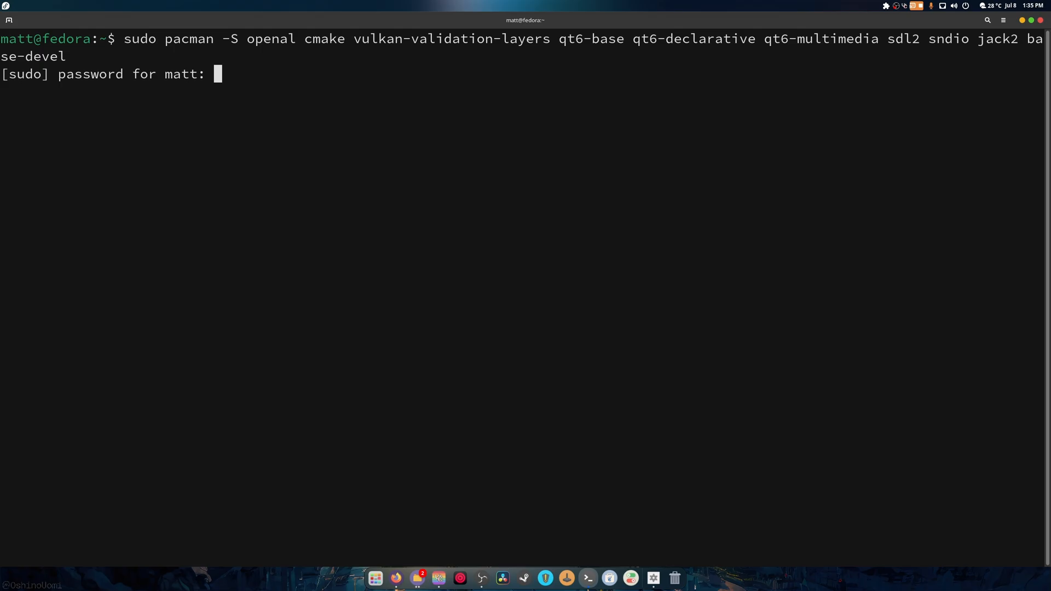
key("Enter")
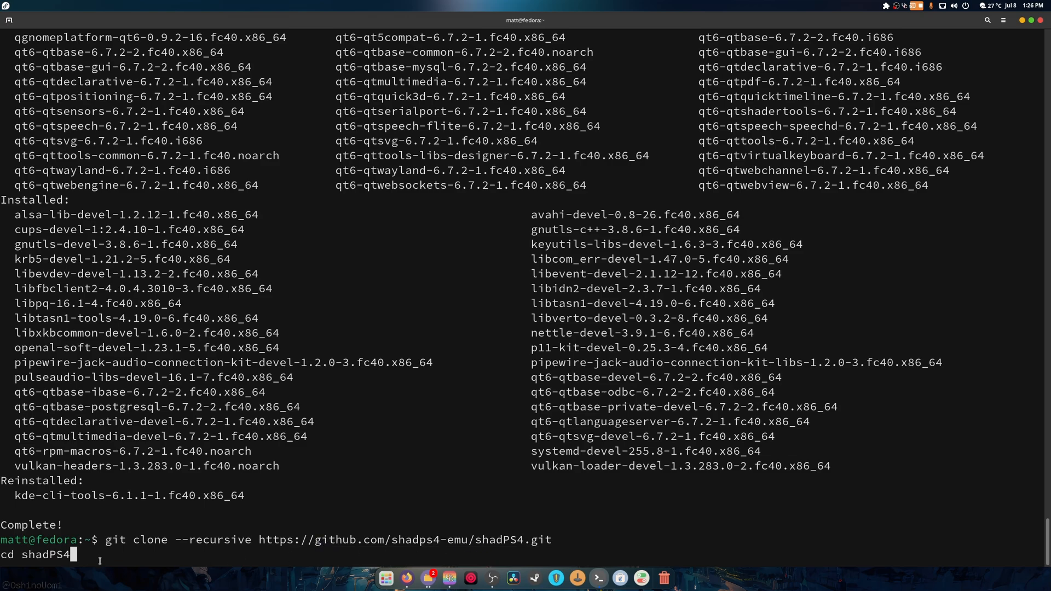
key("Return")
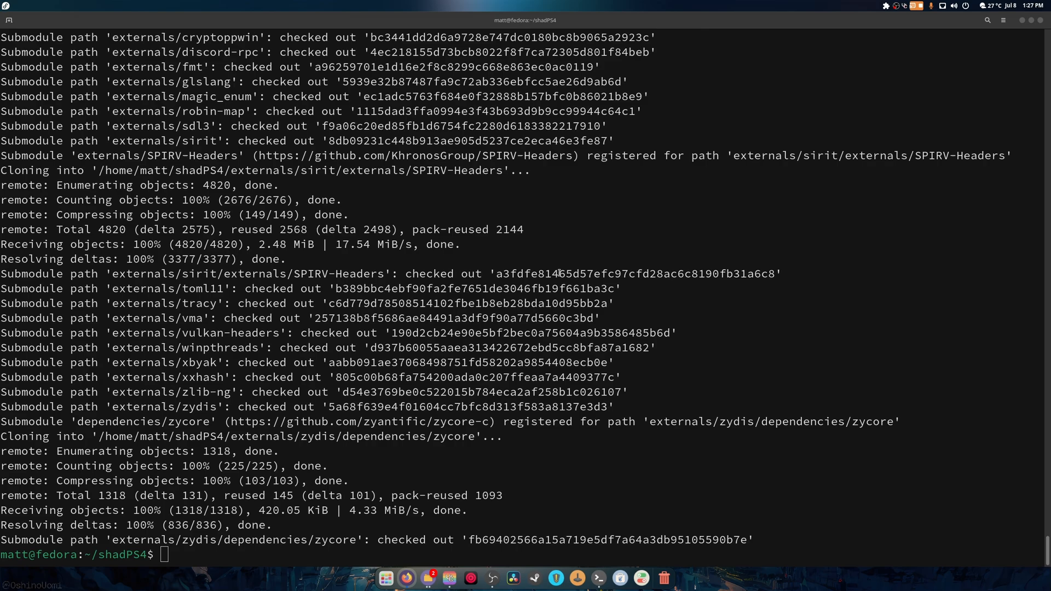
- Run cmake -S . -B build/ and follow the configuration output to completion
type("cmake -S . -B build/")
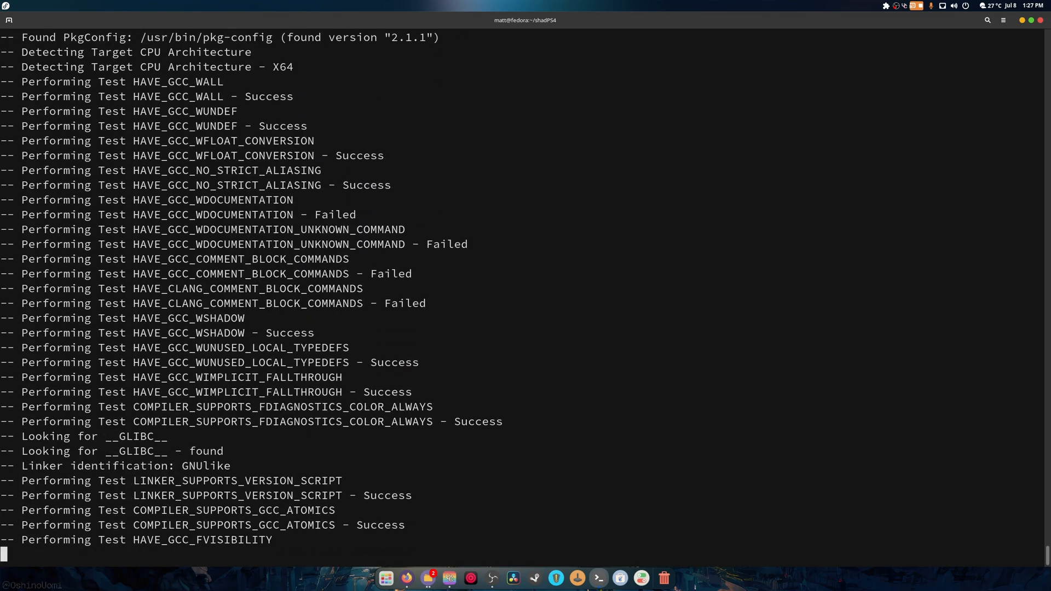
scroll("down", 3)
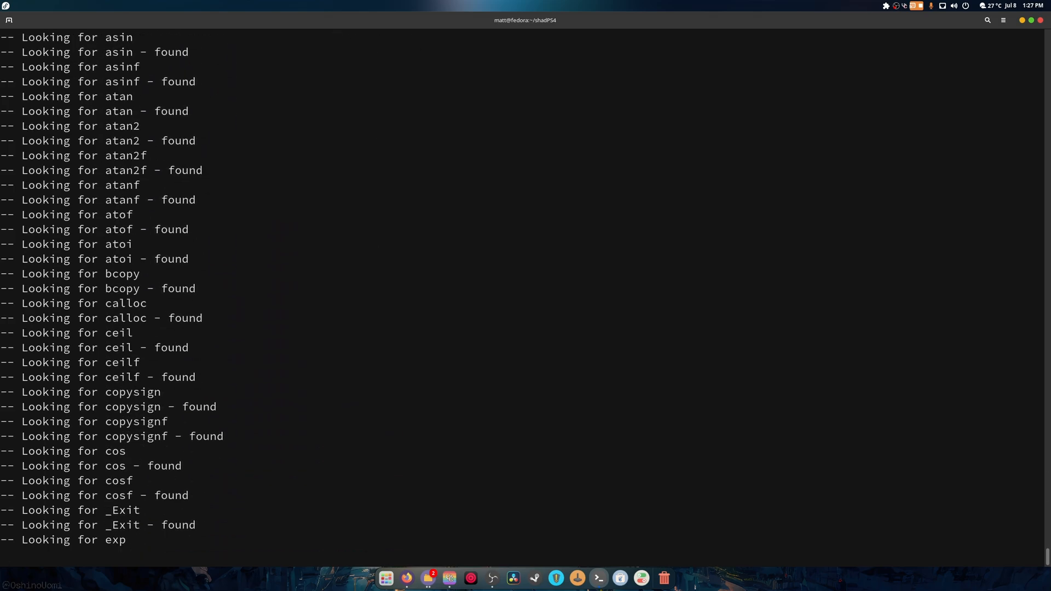
scroll("down", 3)
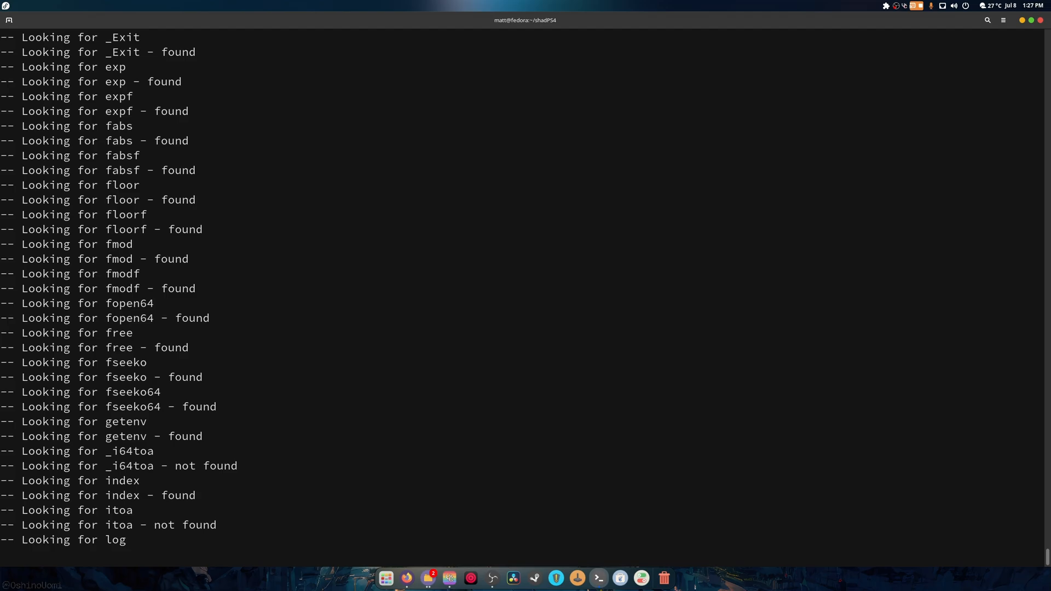
scroll("down", 3)
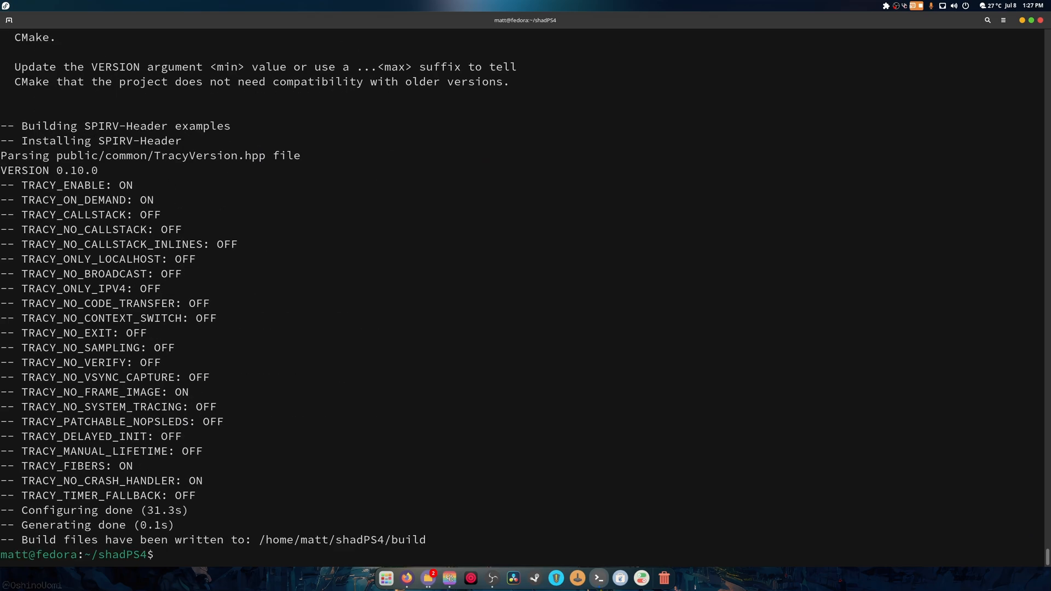
- Change into build/ and enter make -j20 without running it yet
type("cd build/")
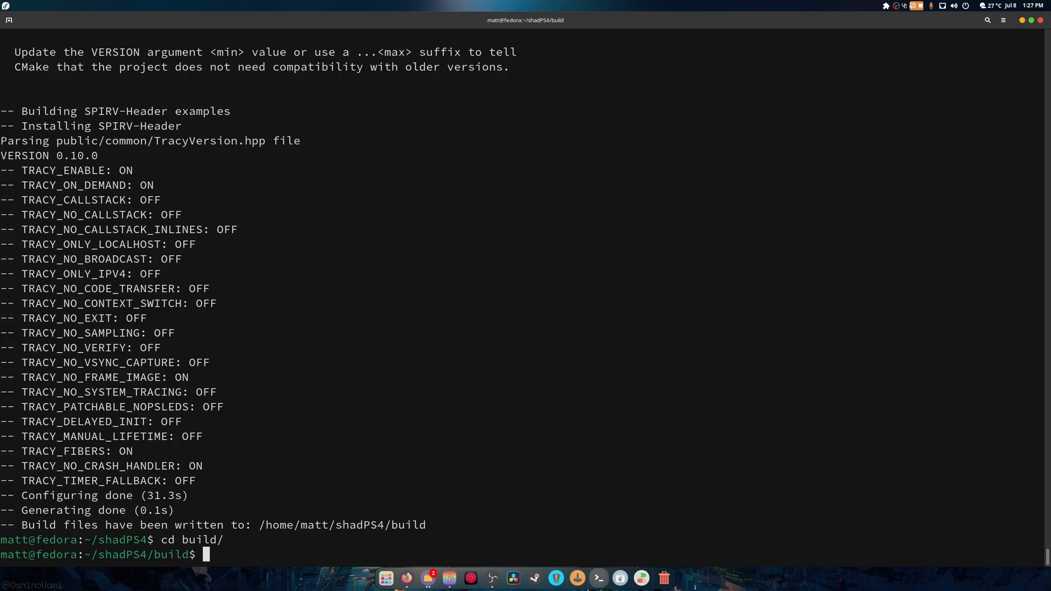
type("make -j")
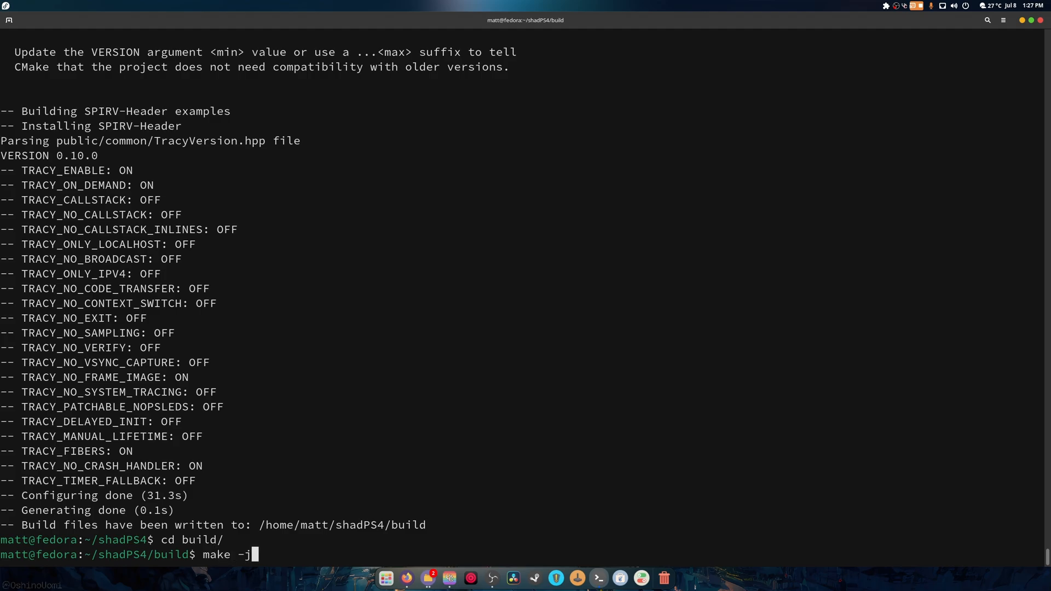
type("20")
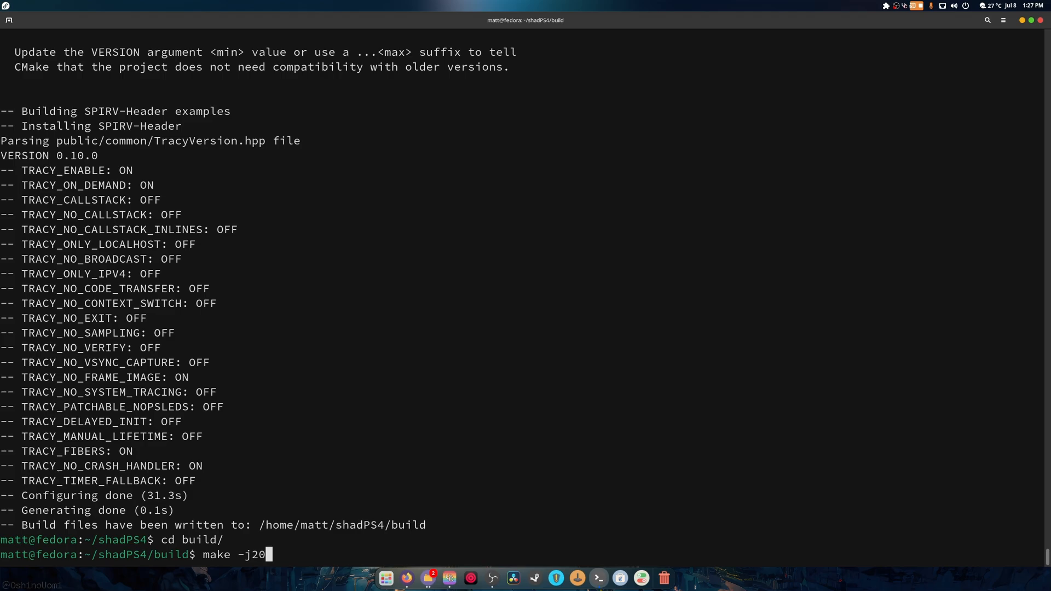
- Run make -j20 and follow the compile output until target shadps4 is built at 100%
key("Return")
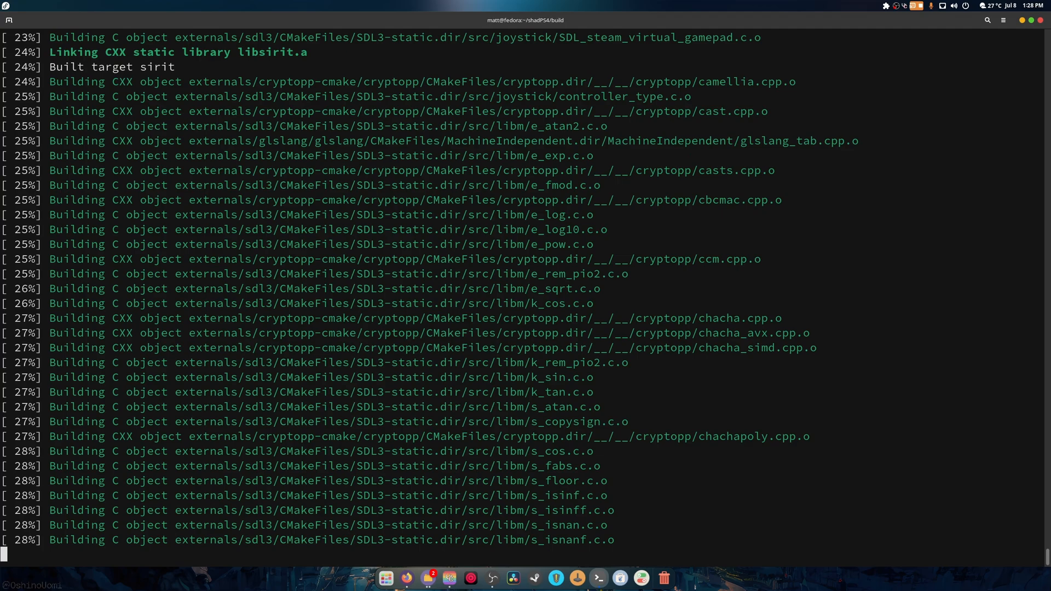
scroll("down", 3)
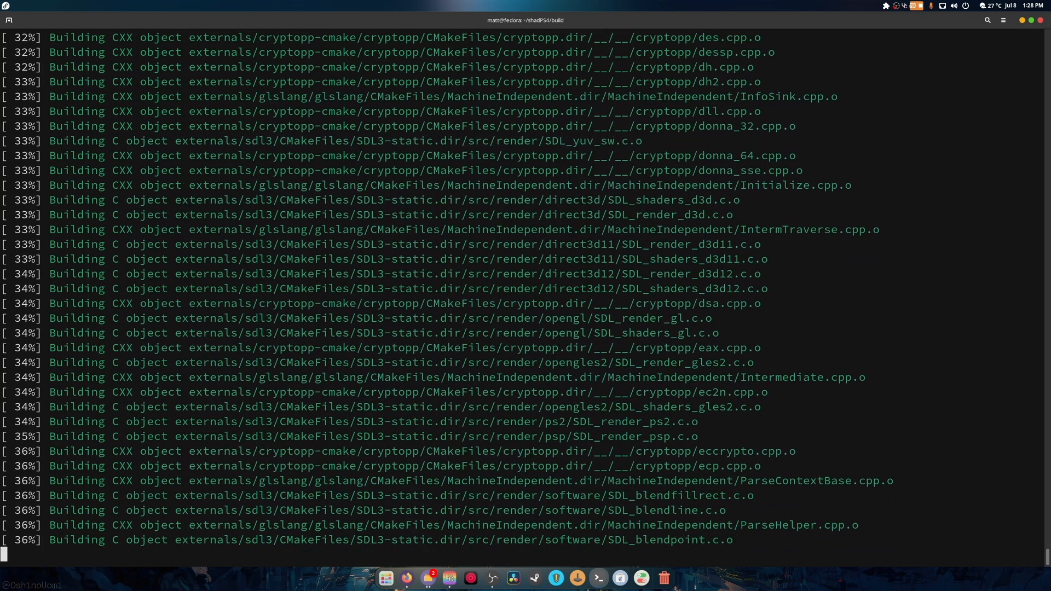
scroll("down", 3)
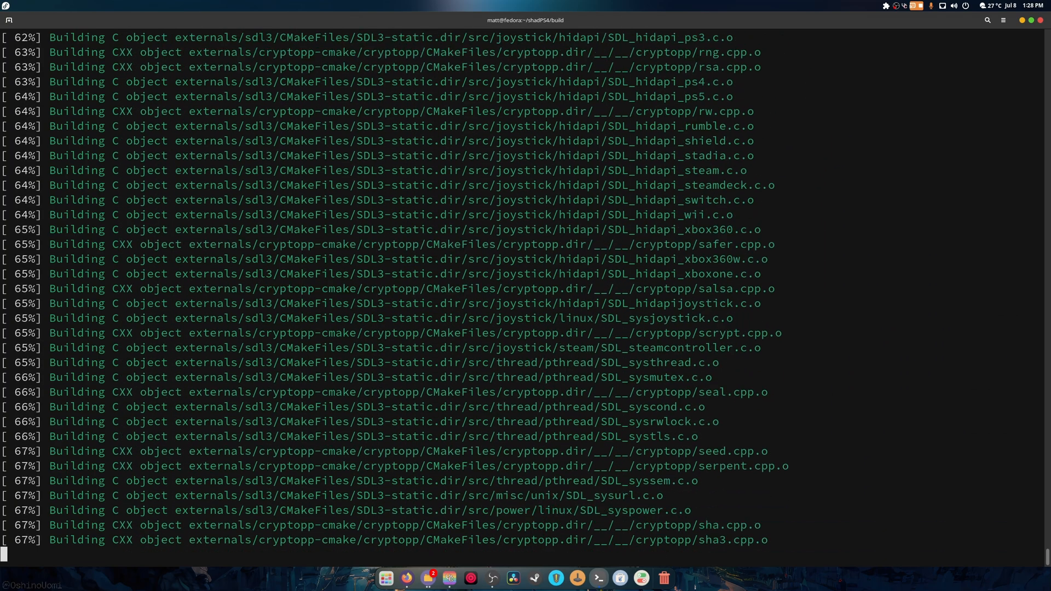
scroll("down", 3)
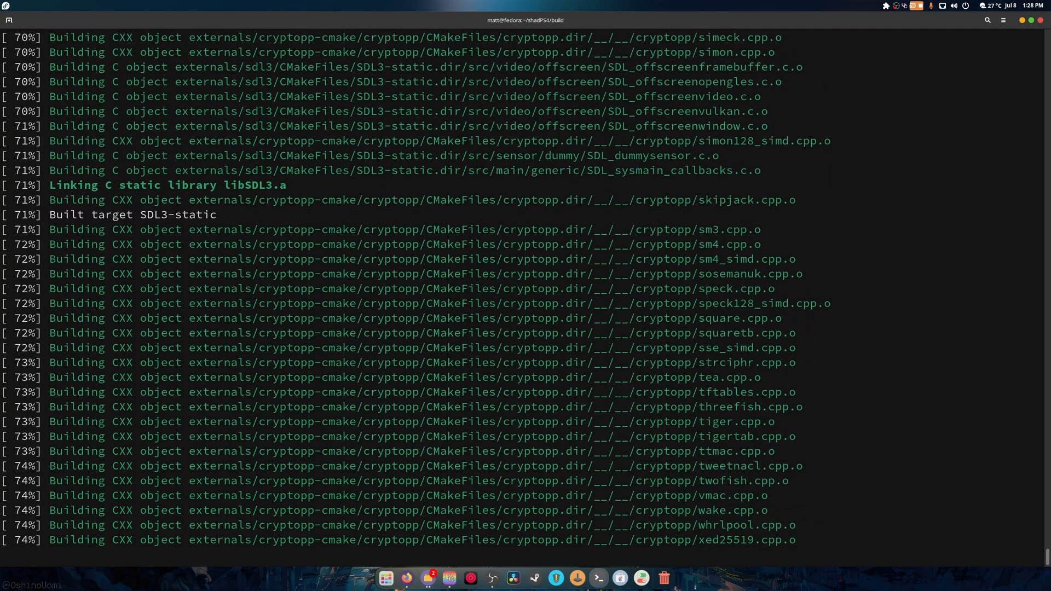
scroll("down", 3)
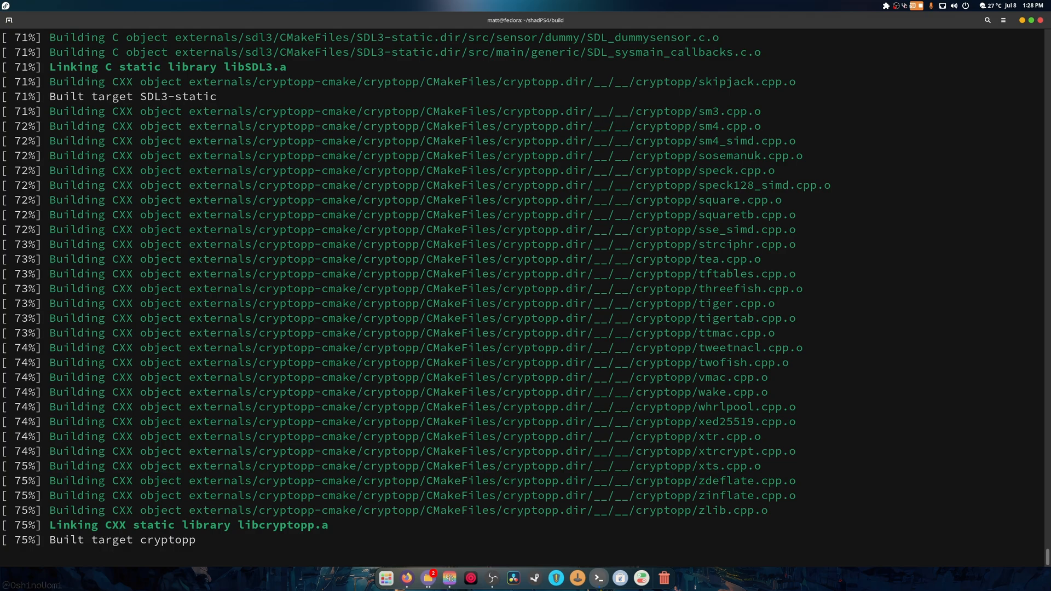
scroll("down", 3)
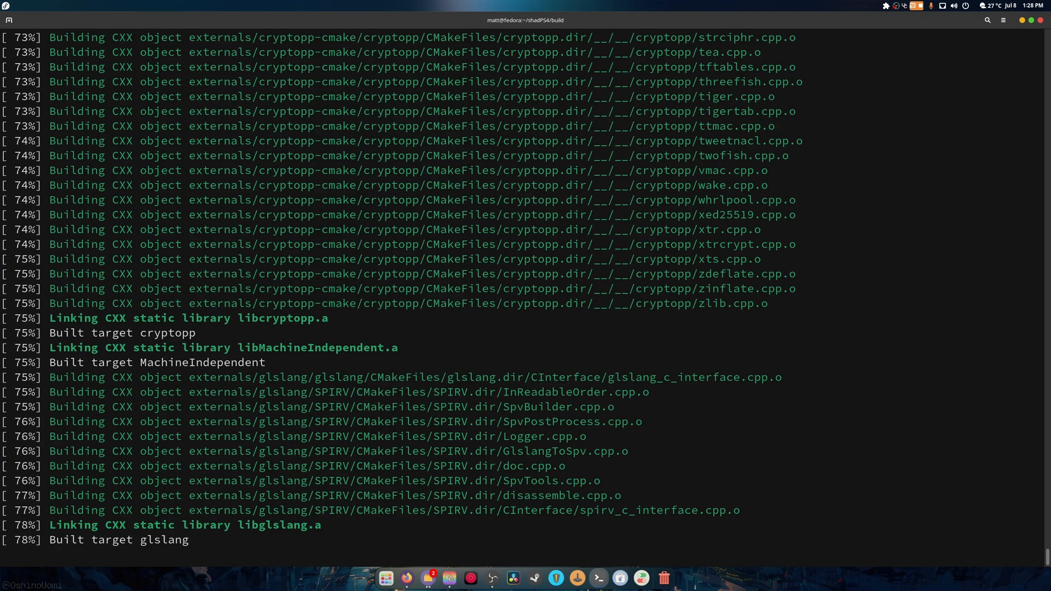
scroll("down", 3)
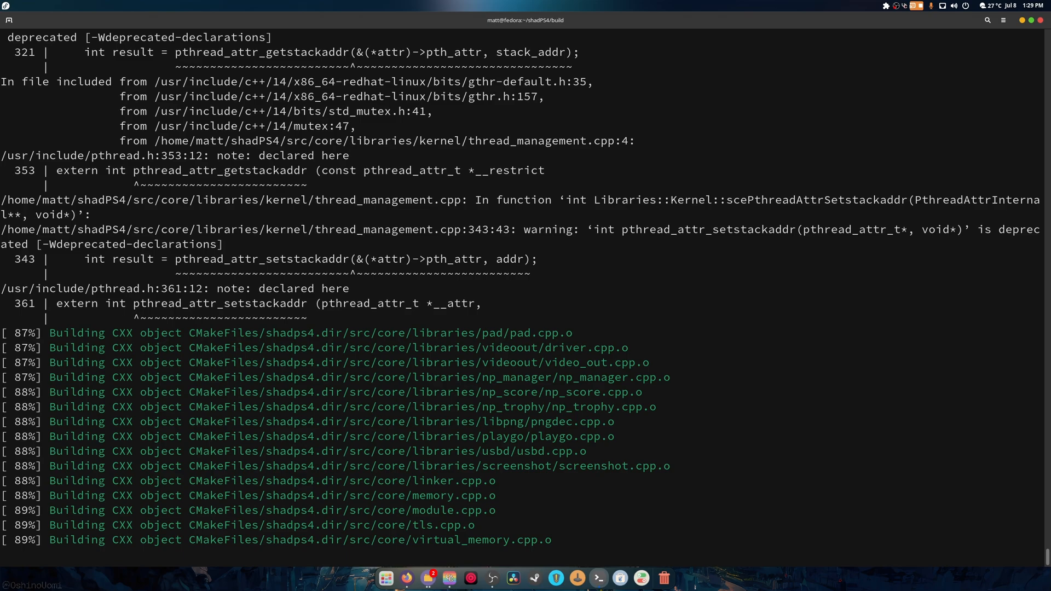
scroll("down", 3)
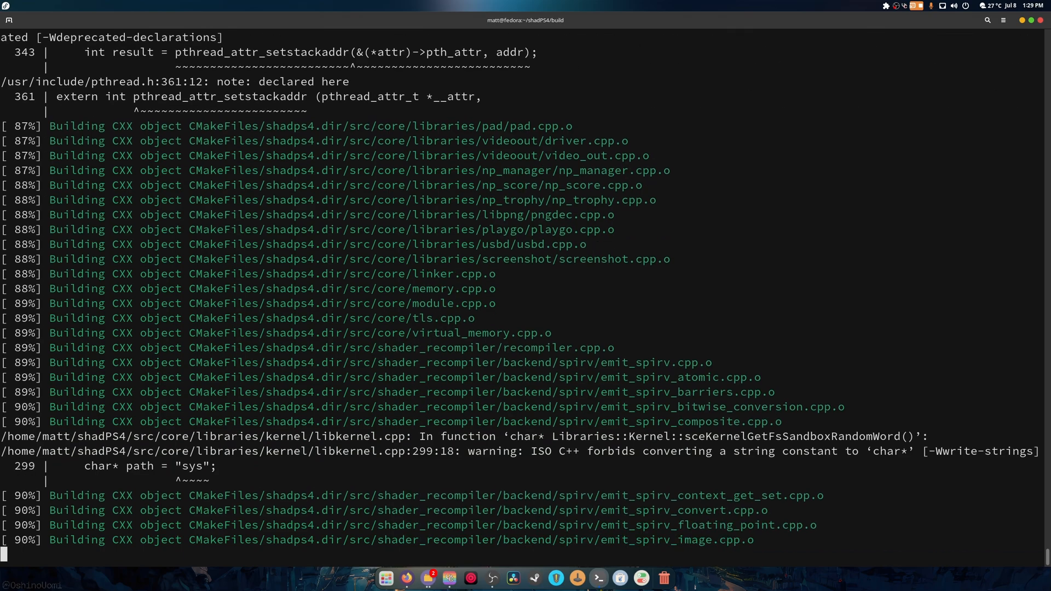
scroll("down", 3)
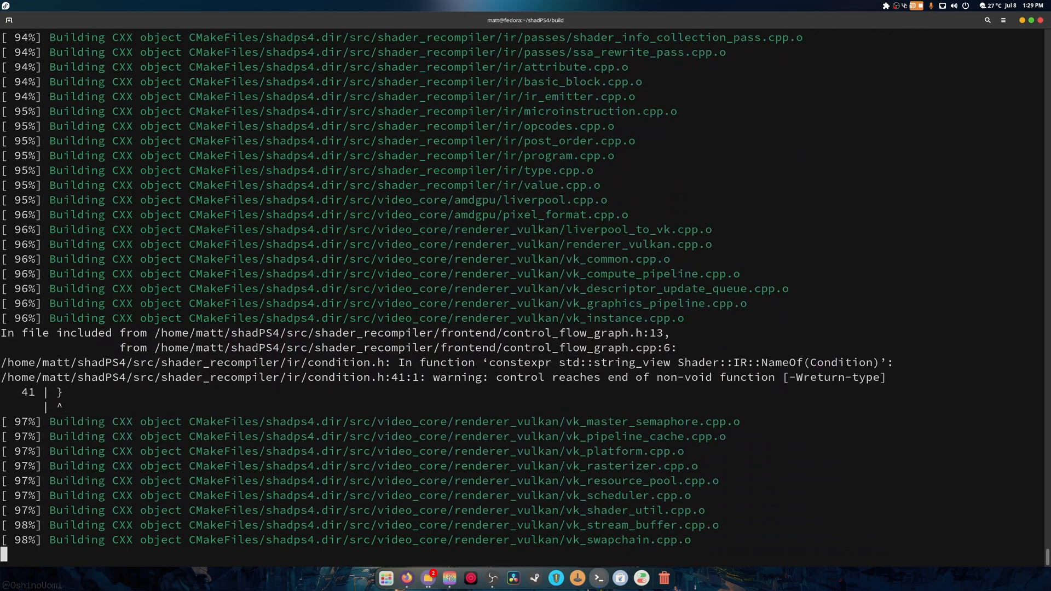
scroll("down", 3)
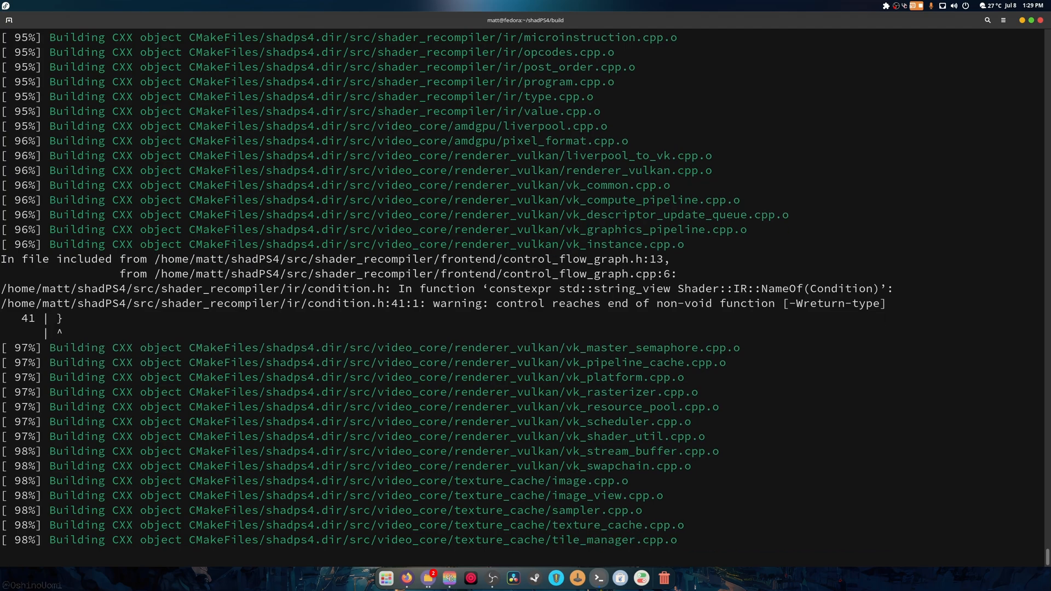
scroll("down", 3)
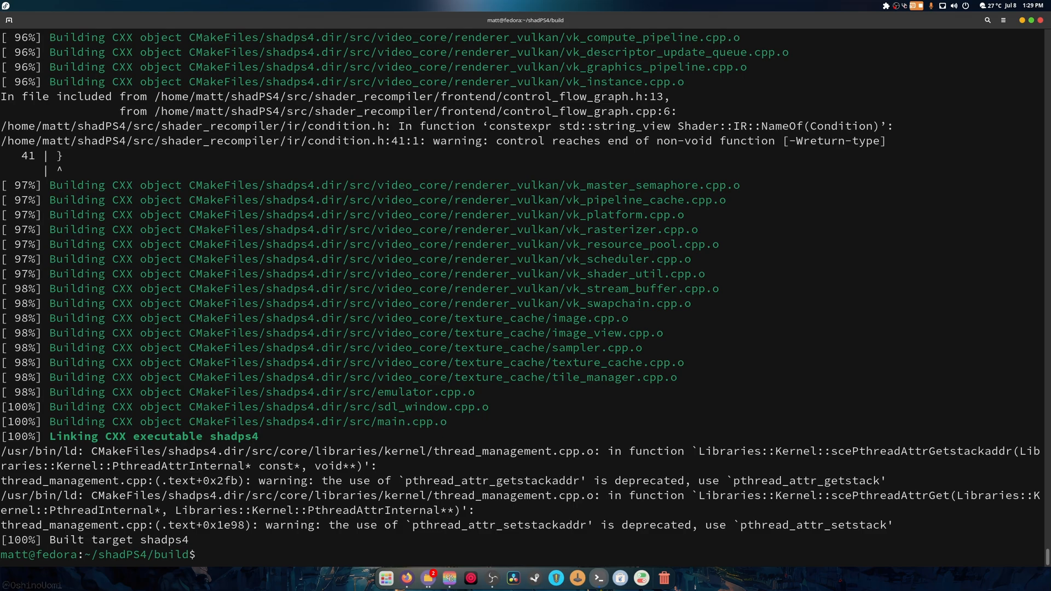
- Run ./shadps4 for usage, then launch it with '/run/media/matt/PS4Dumps/games/Diablo3/eboot.bin', ending in a segfault
type(".")
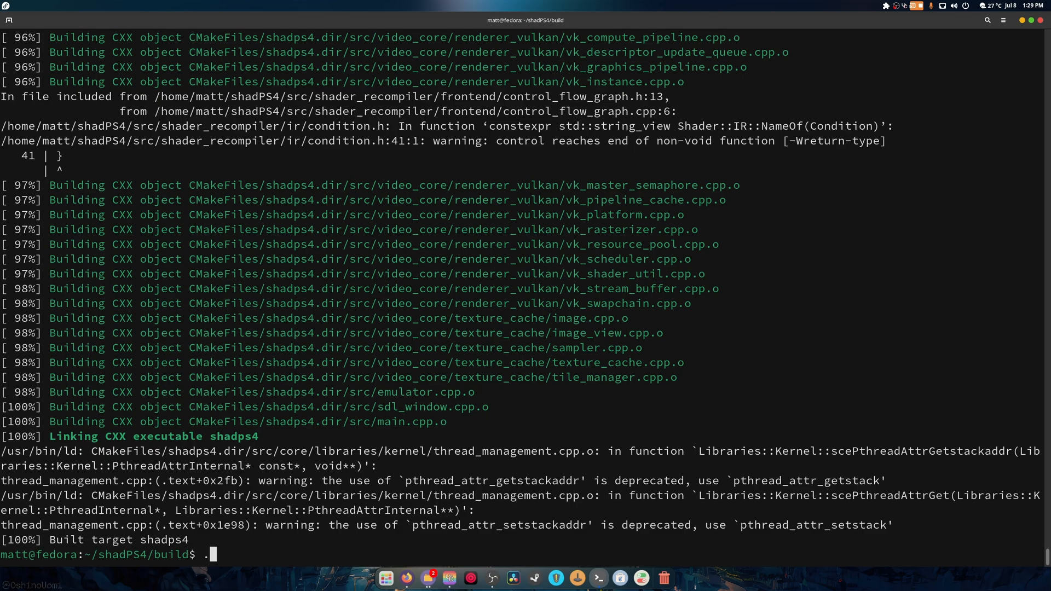
type("/shadps4")
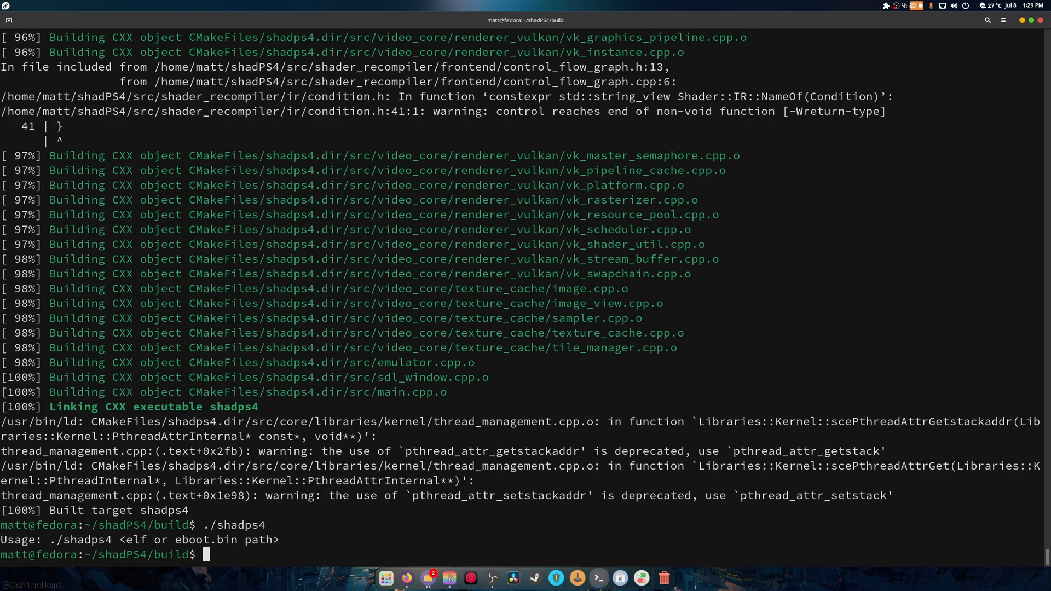
type("./shadps4")
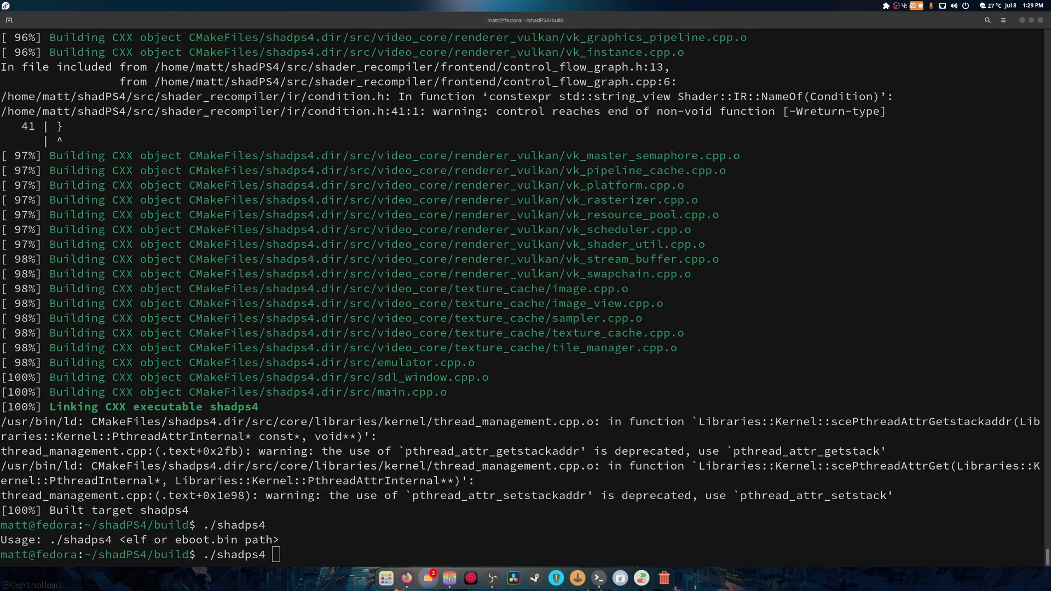
type("'/run/media/matt/PS4Dumps/games/Diablo3/eboot.bin'")
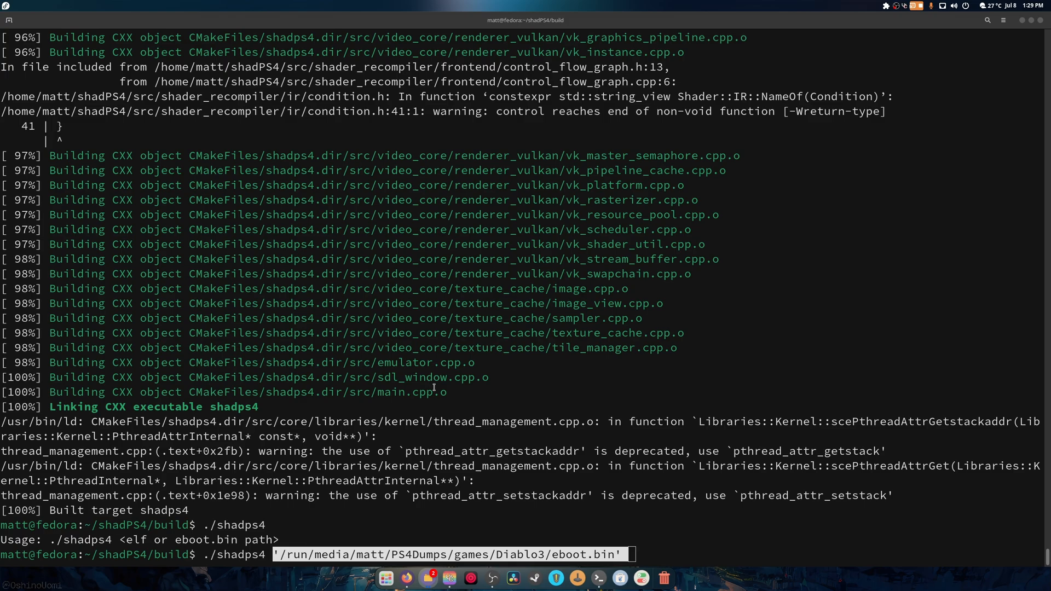
key("Return")
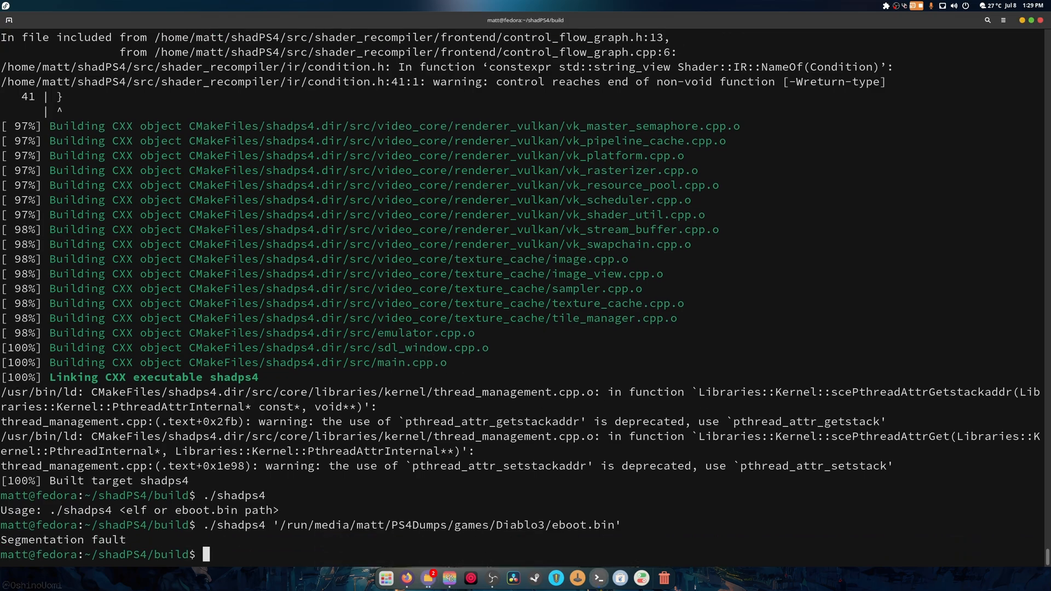